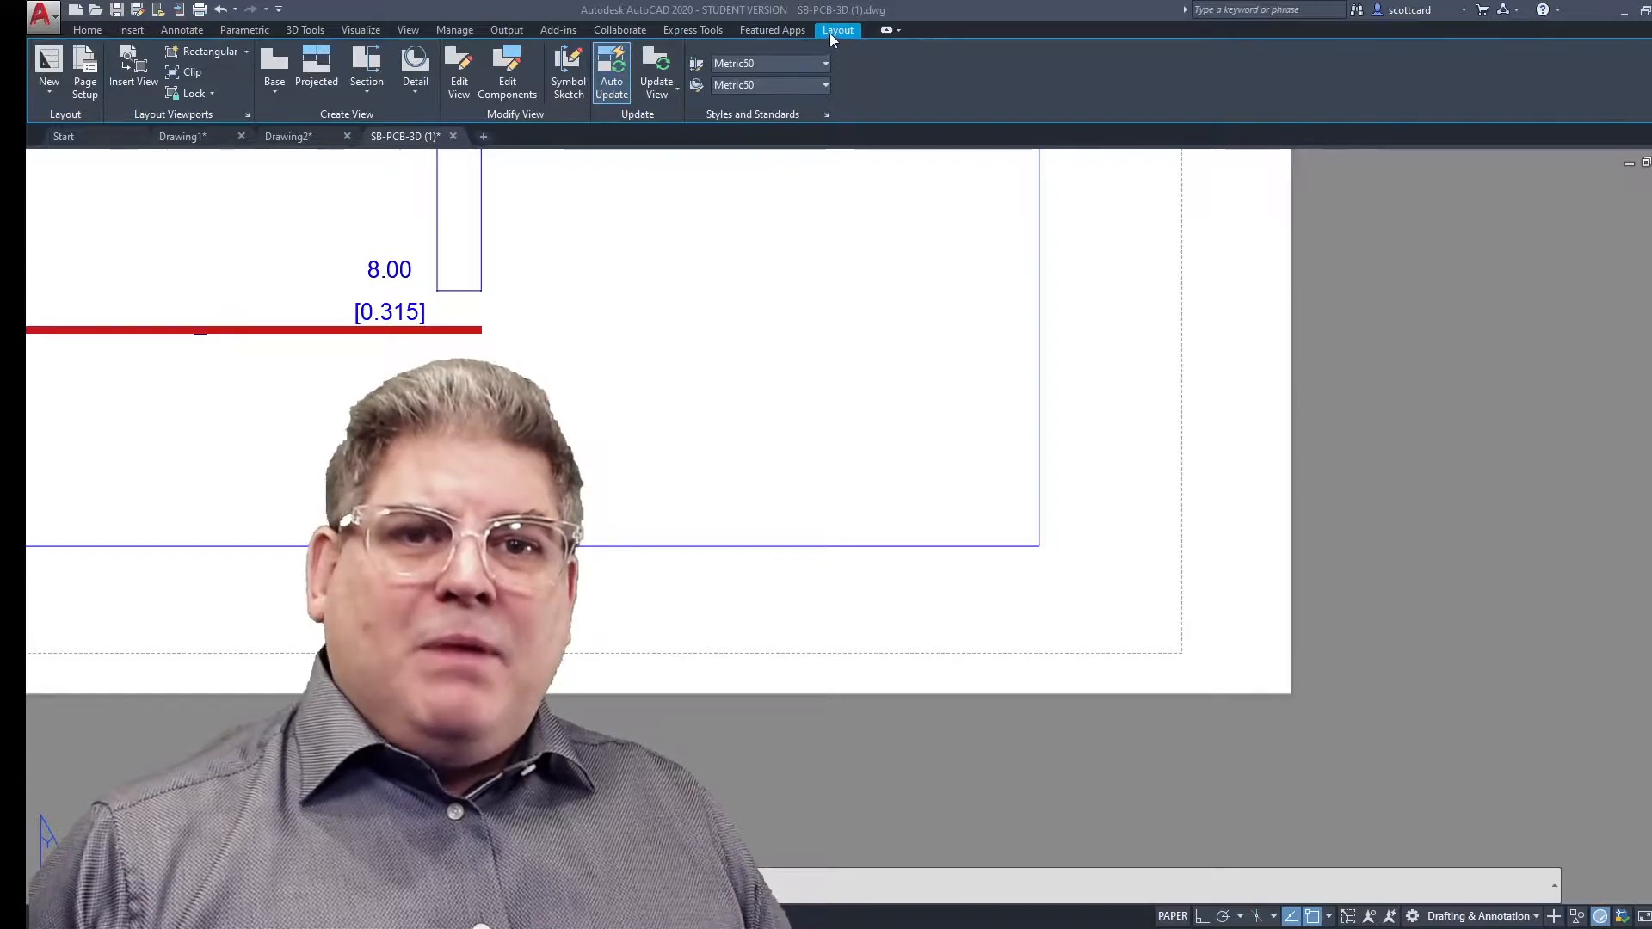
pyautogui.rightClick(837, 30)
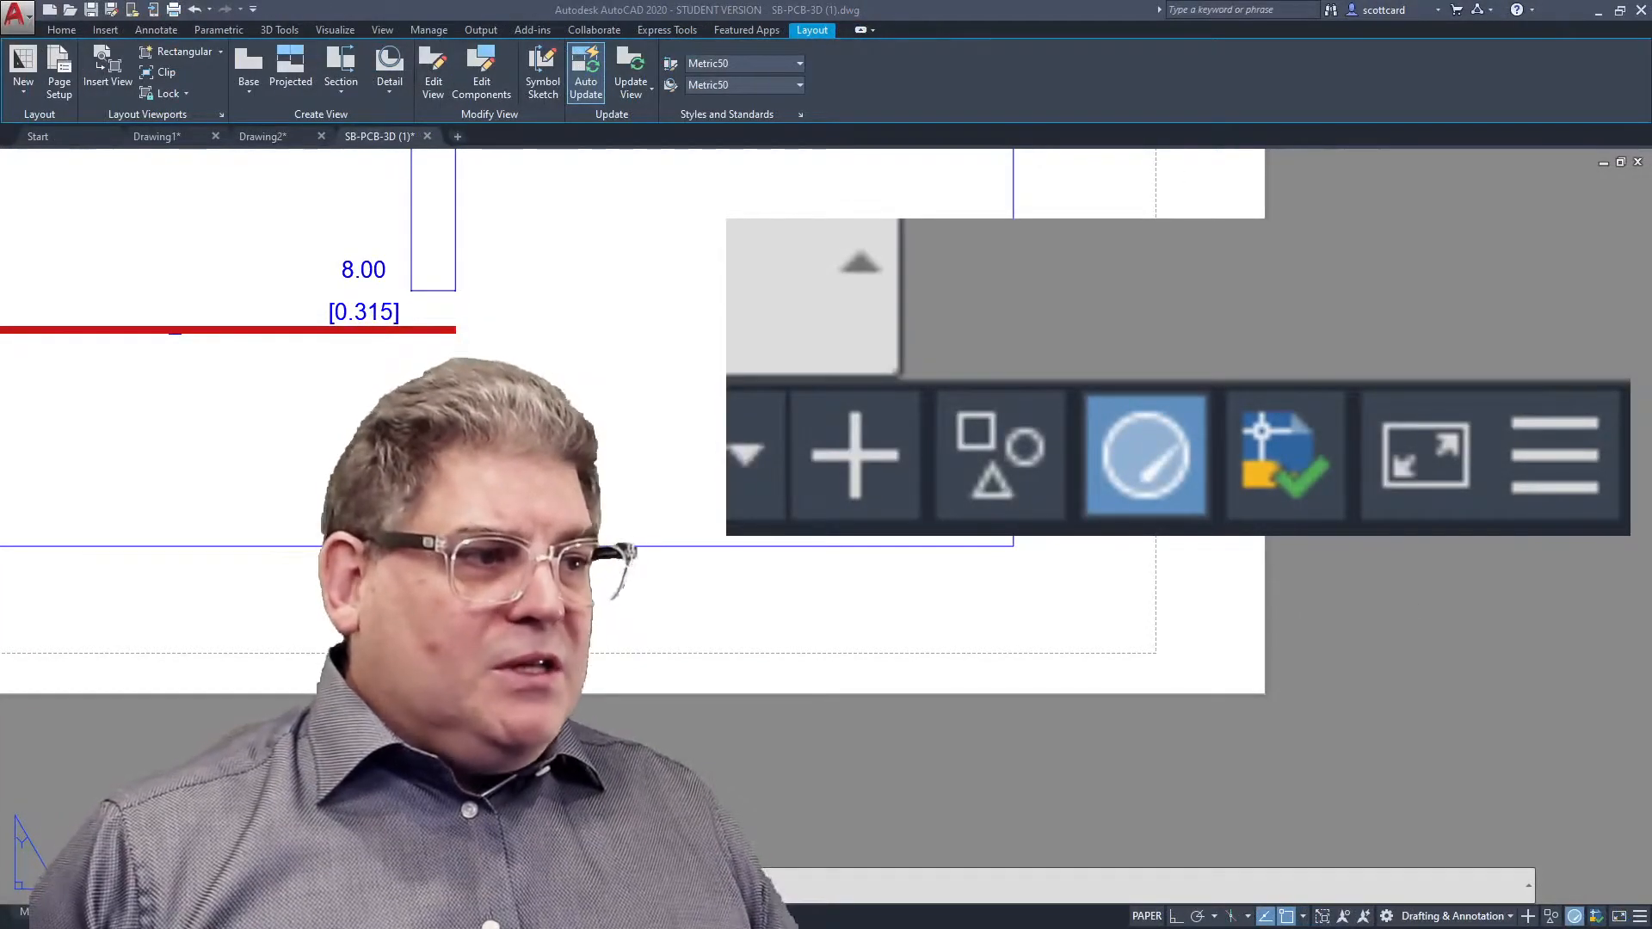
pyautogui.moveTo(1258, 290)
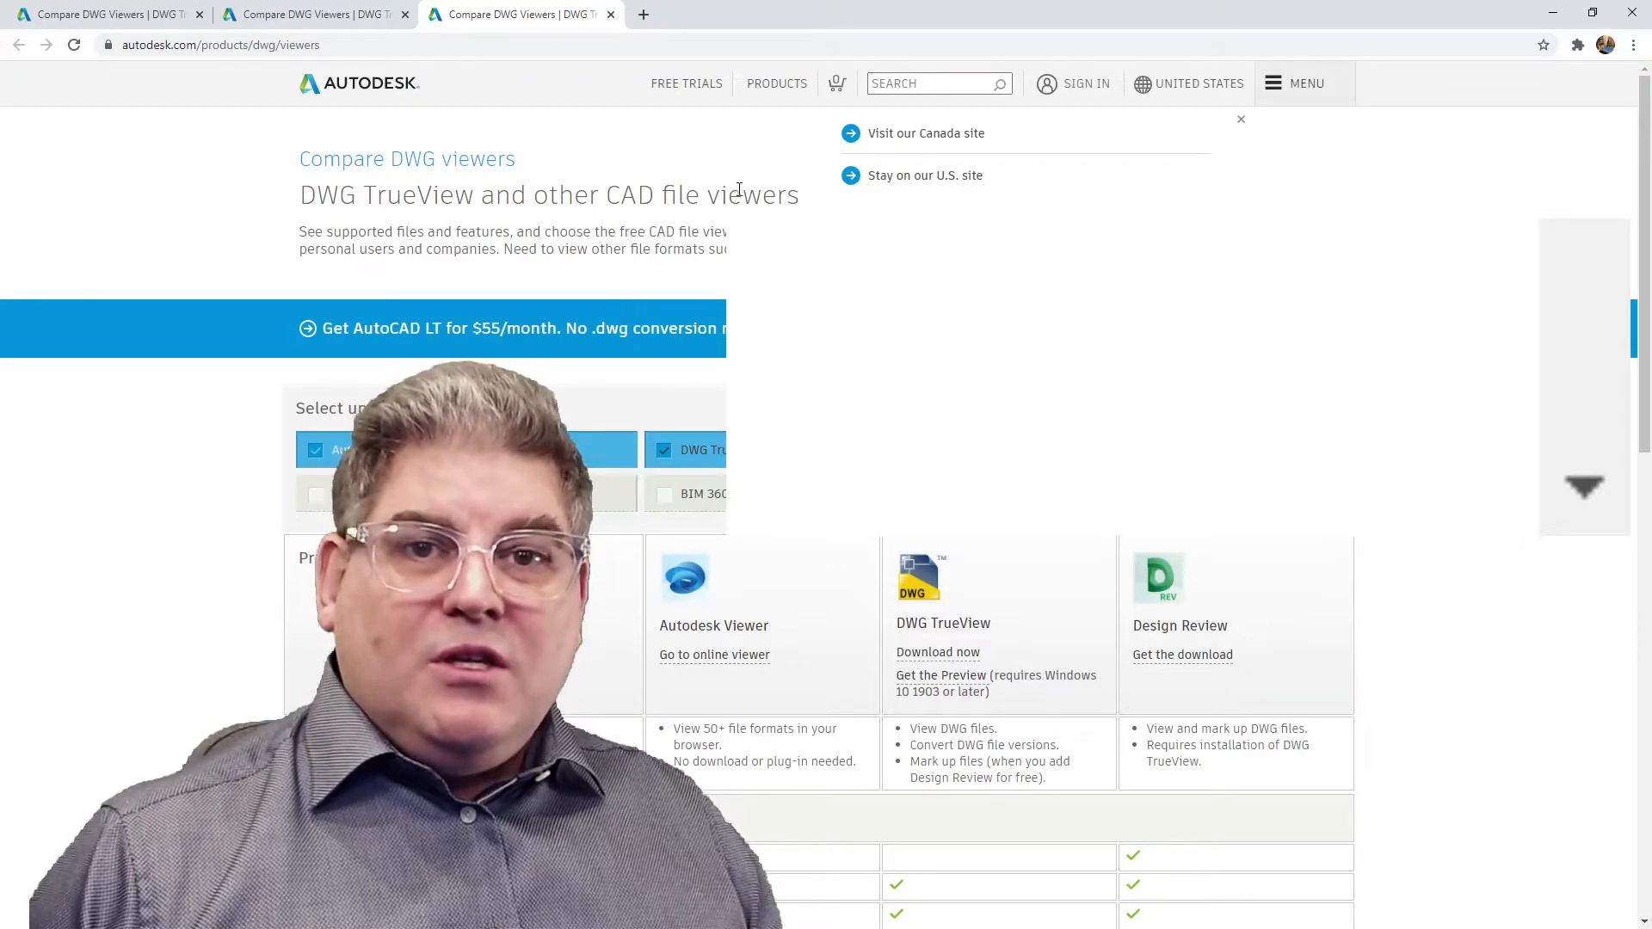
pyautogui.moveTo(447, 282)
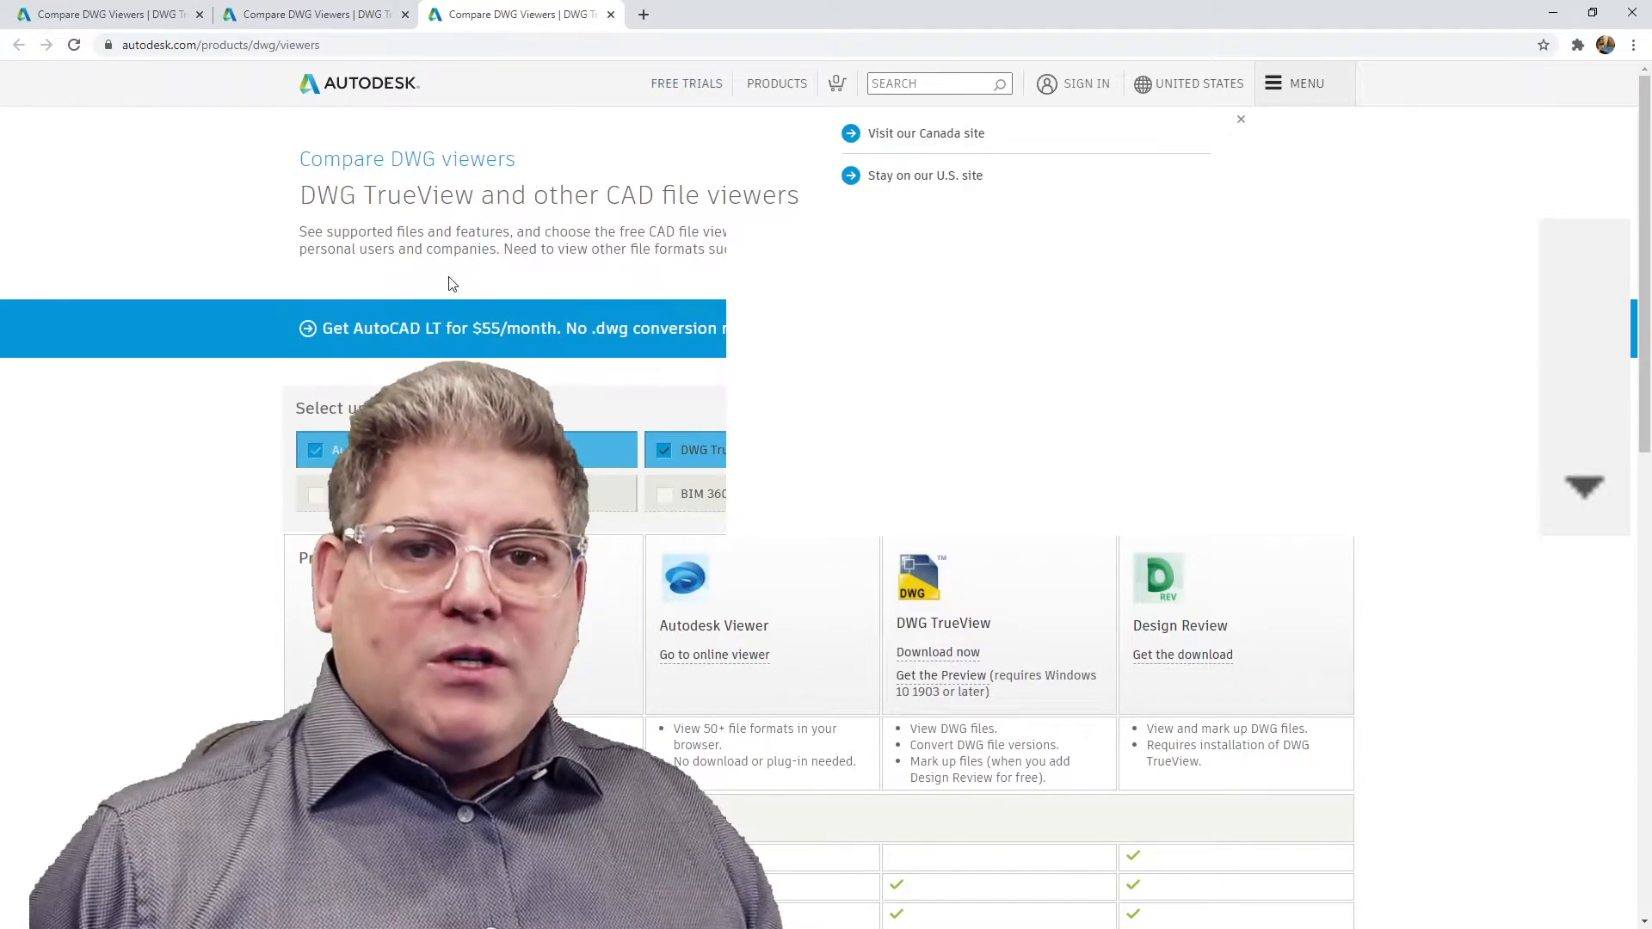